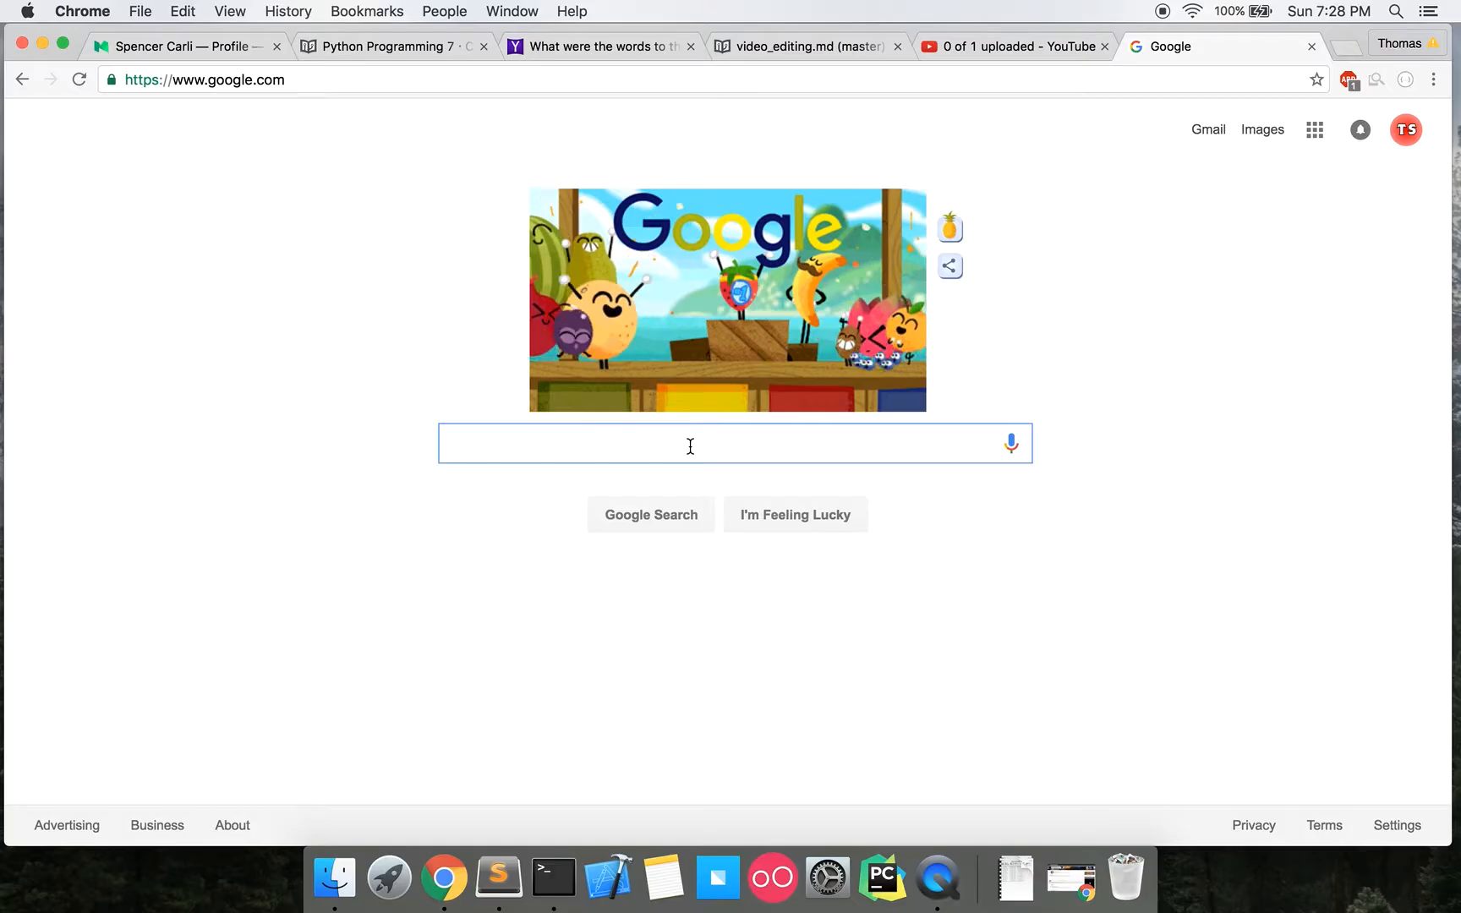
Search Google for "icecream screen recorder" via the autocomplete suggestion.
{"action": "type", "text": "ice cream"}
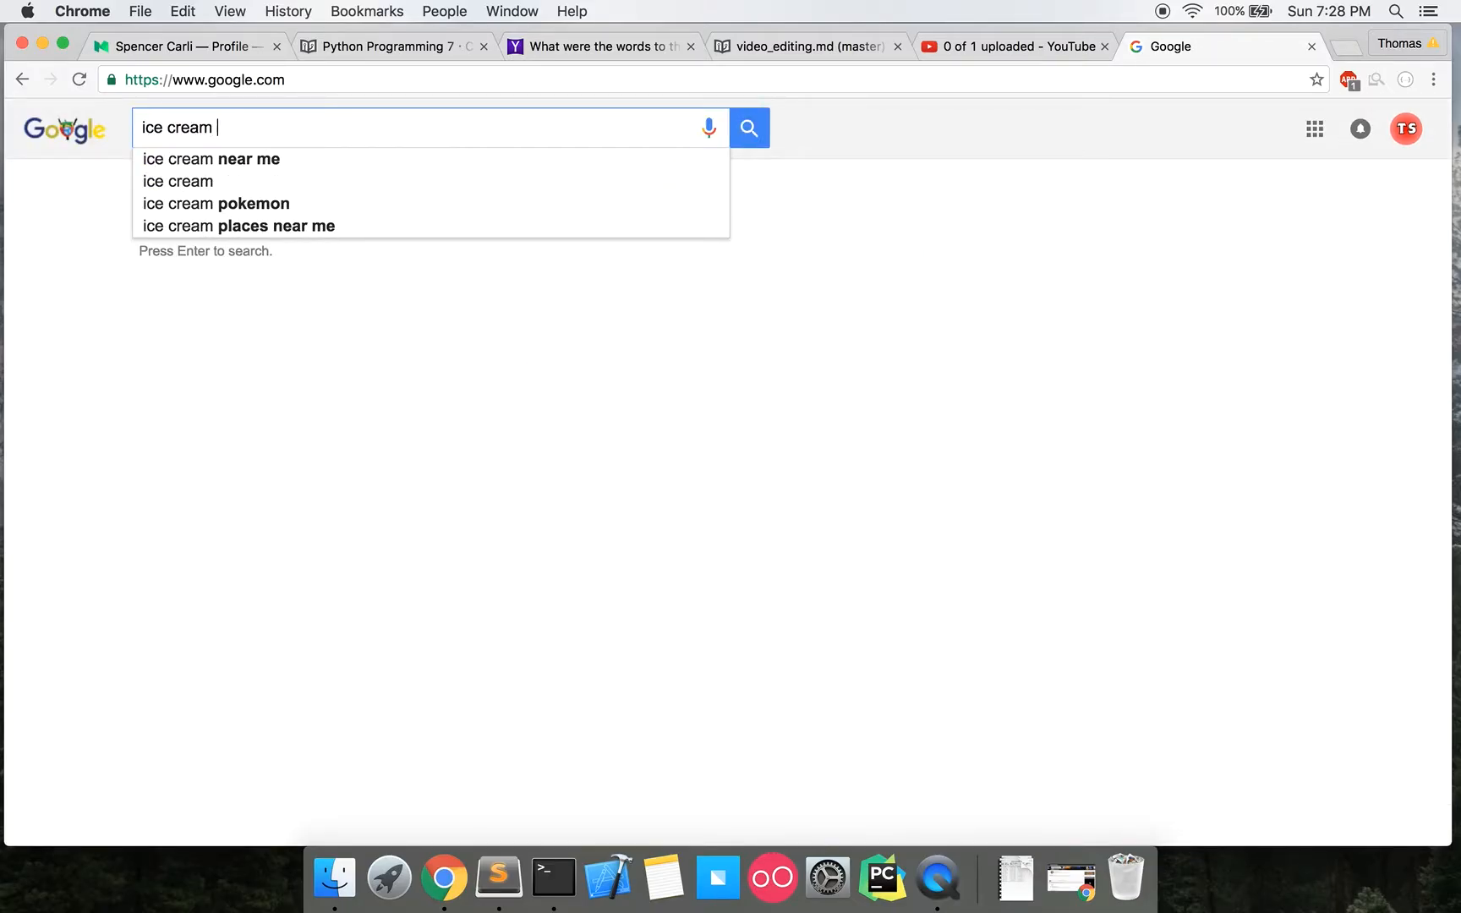
{"action": "type", "text": "scre"}
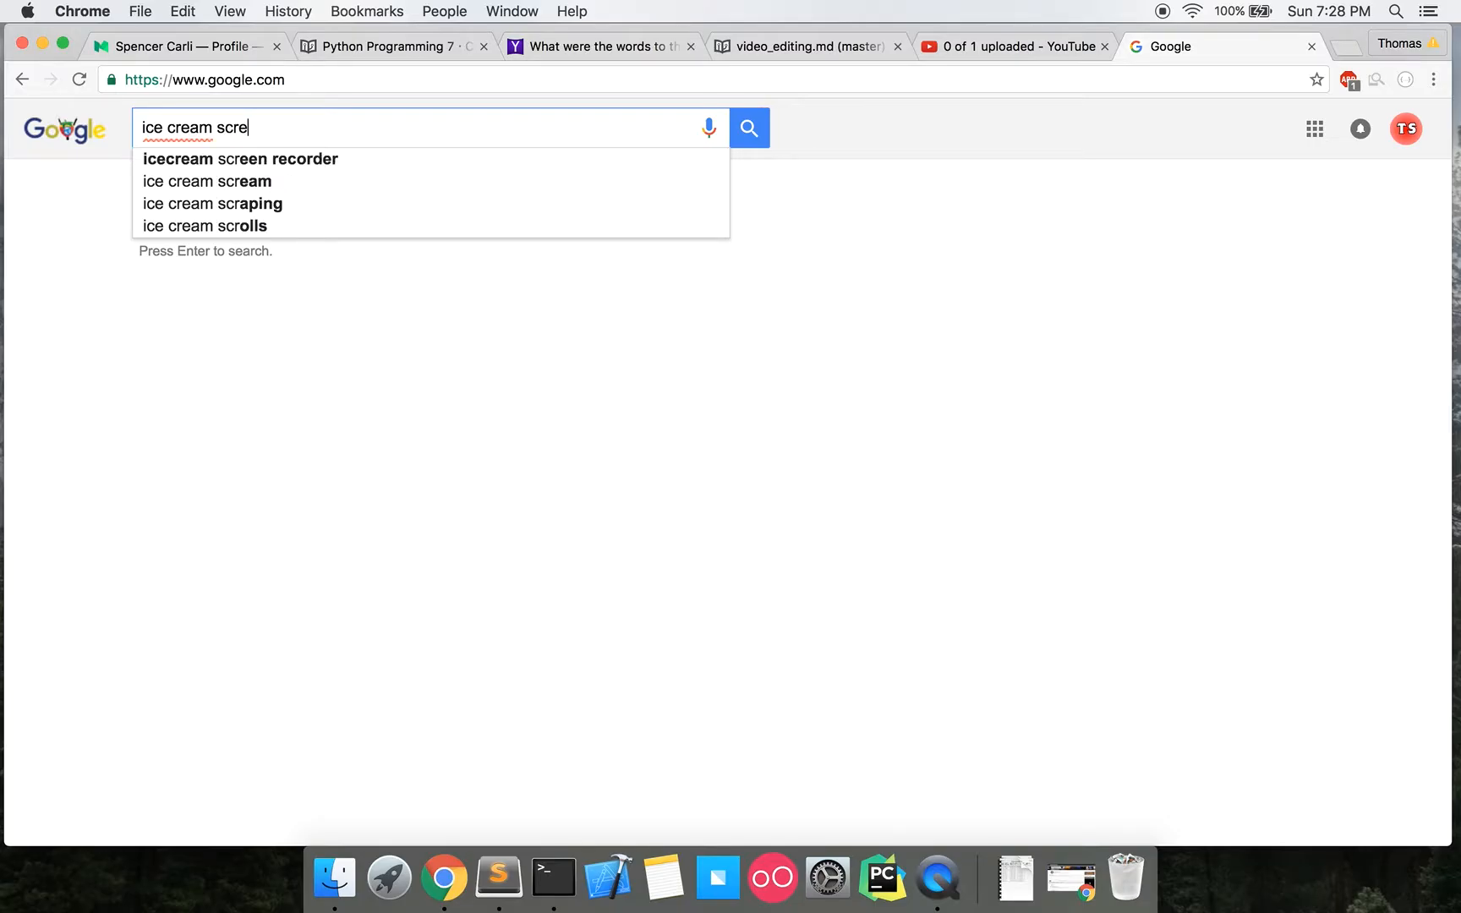
{"action": "left_click", "coordinate": [240, 159]}
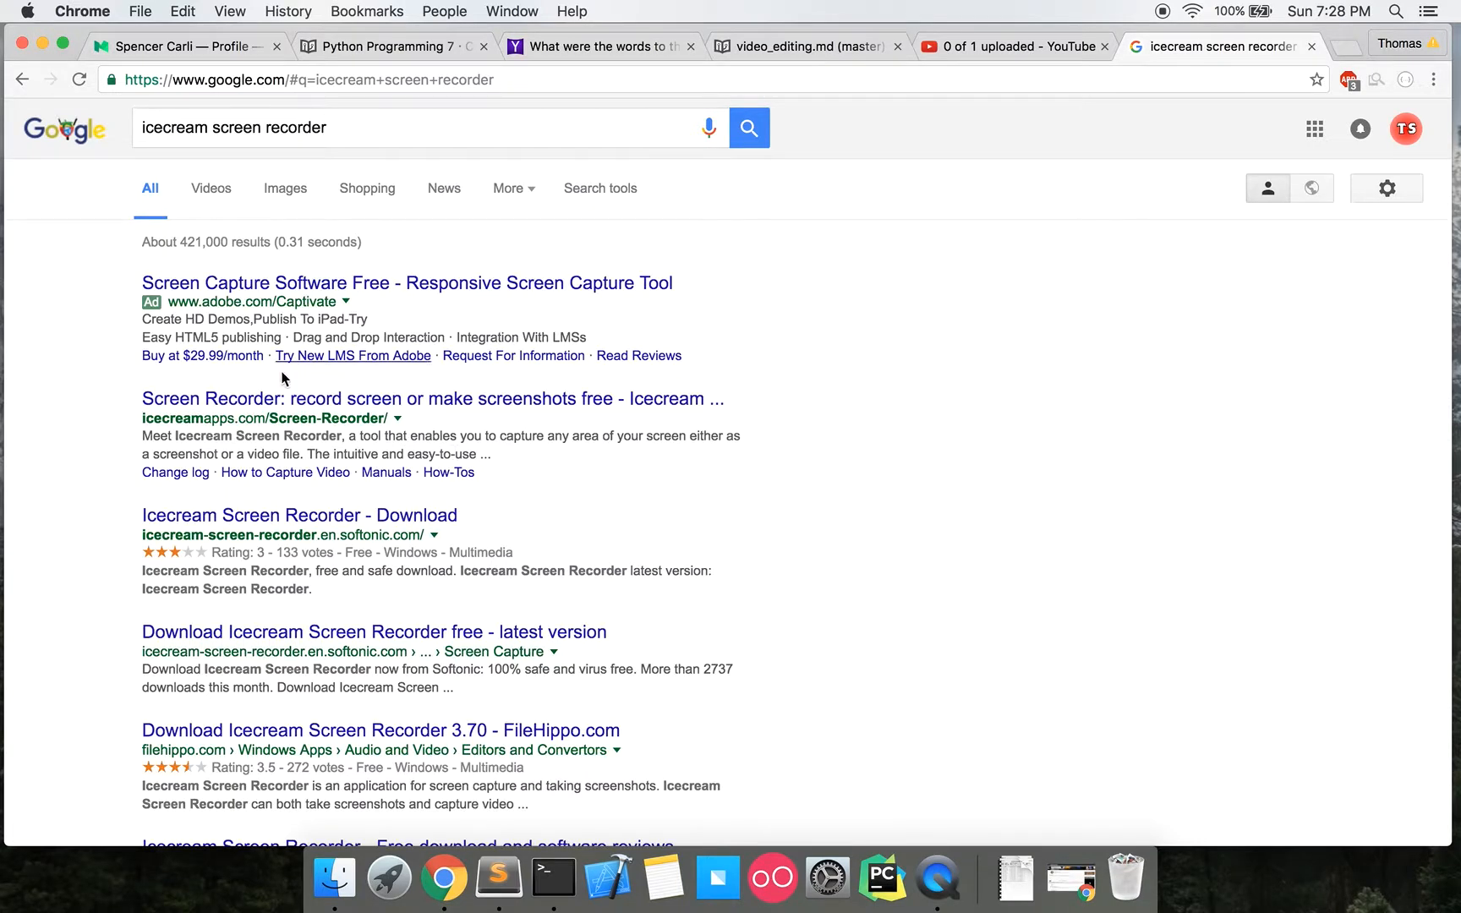
{"action": "mouse_move", "coordinate": [252, 585]}
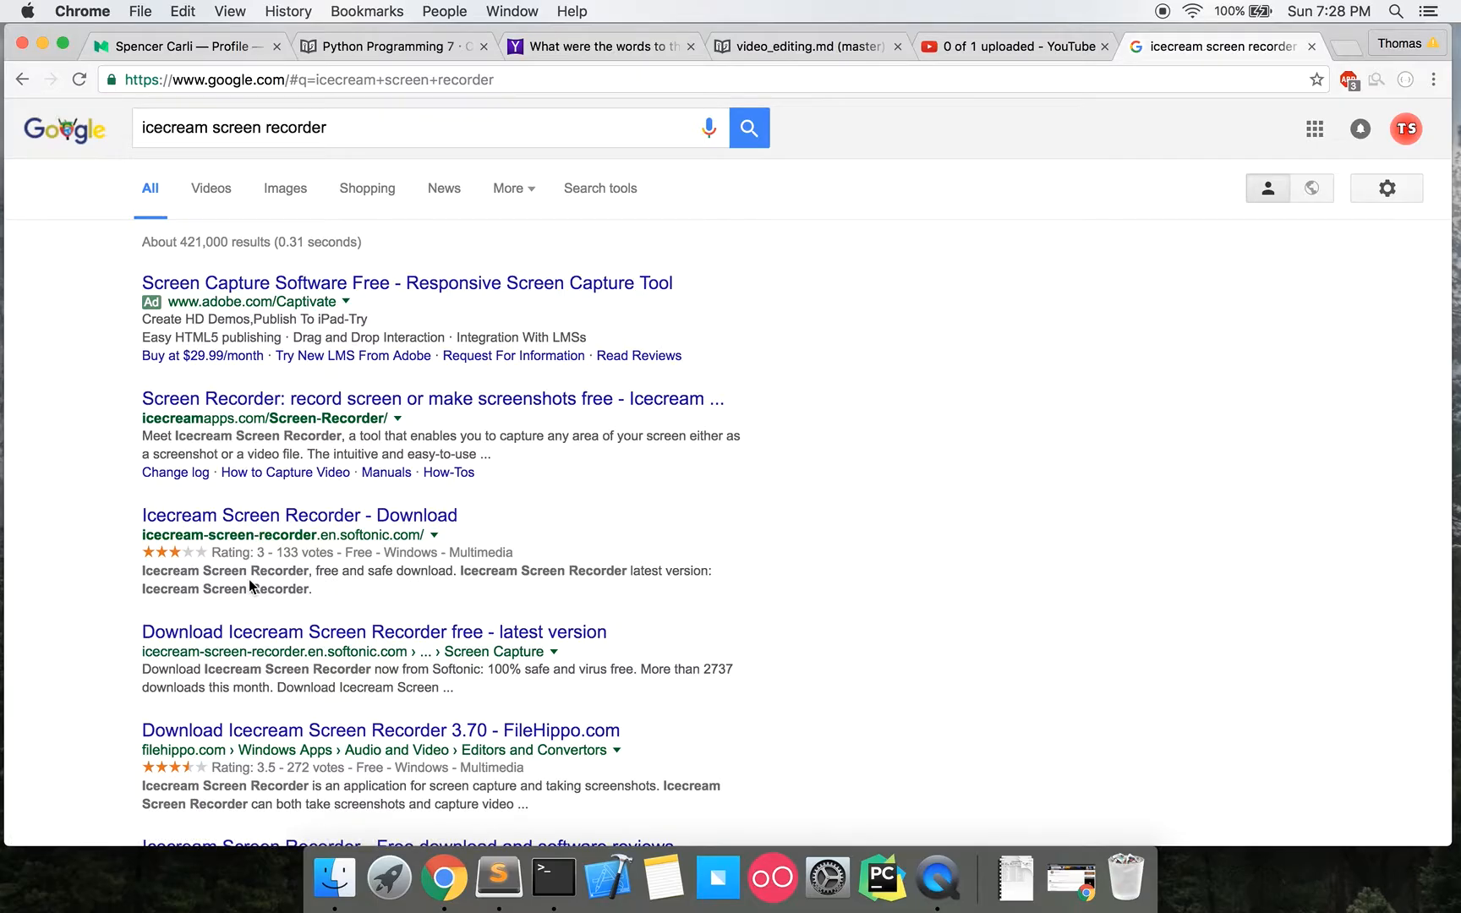
View the icecreamapps.com Screen Recorder page, then search Google for "screenomatic".
{"action": "left_click", "coordinate": [428, 399]}
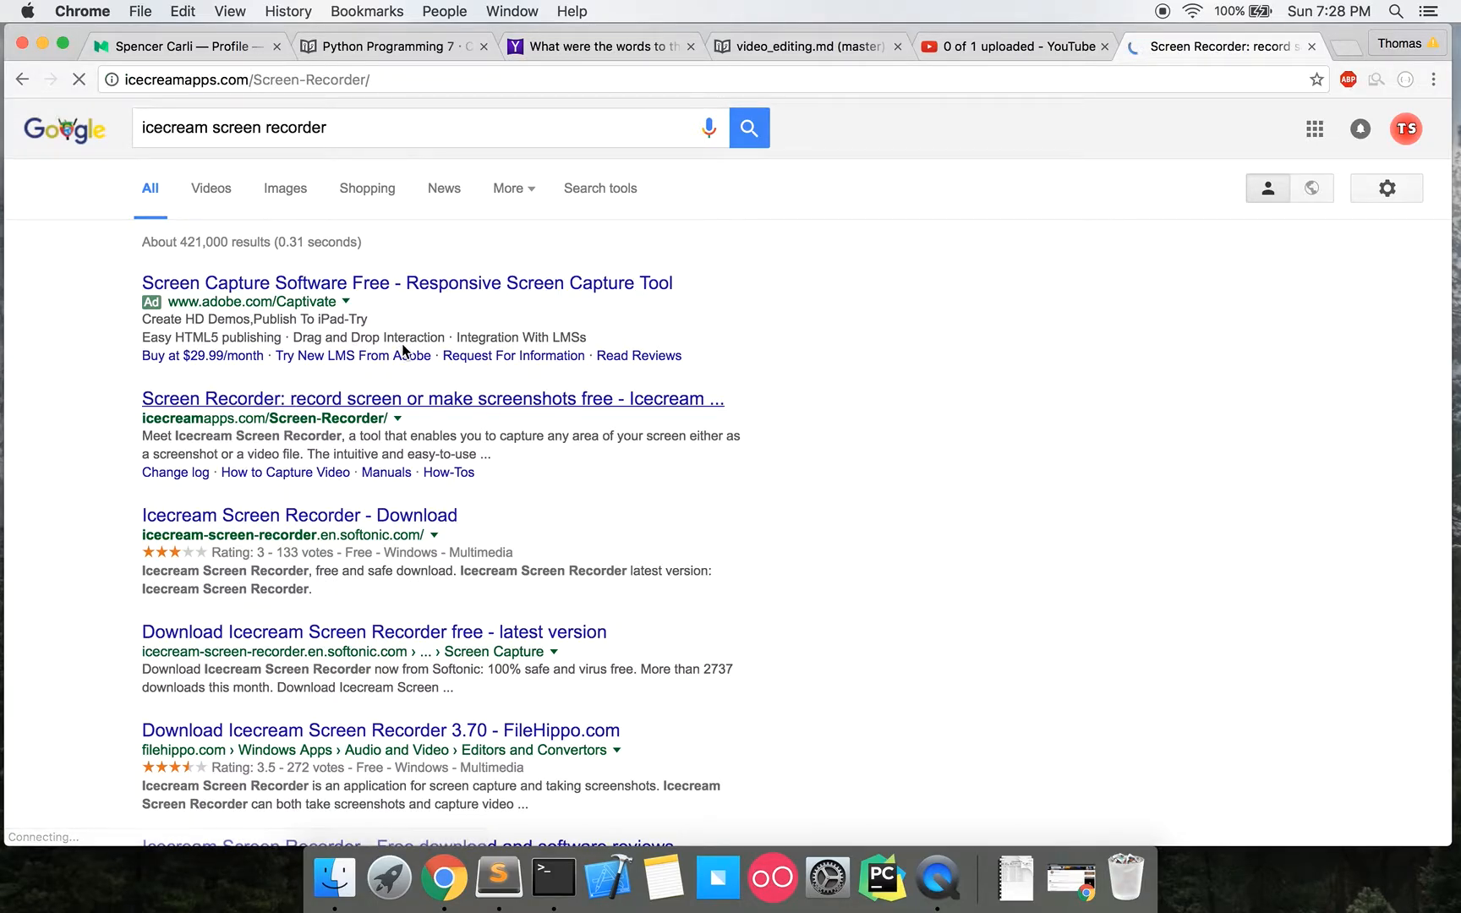
{"action": "left_click", "coordinate": [431, 399]}
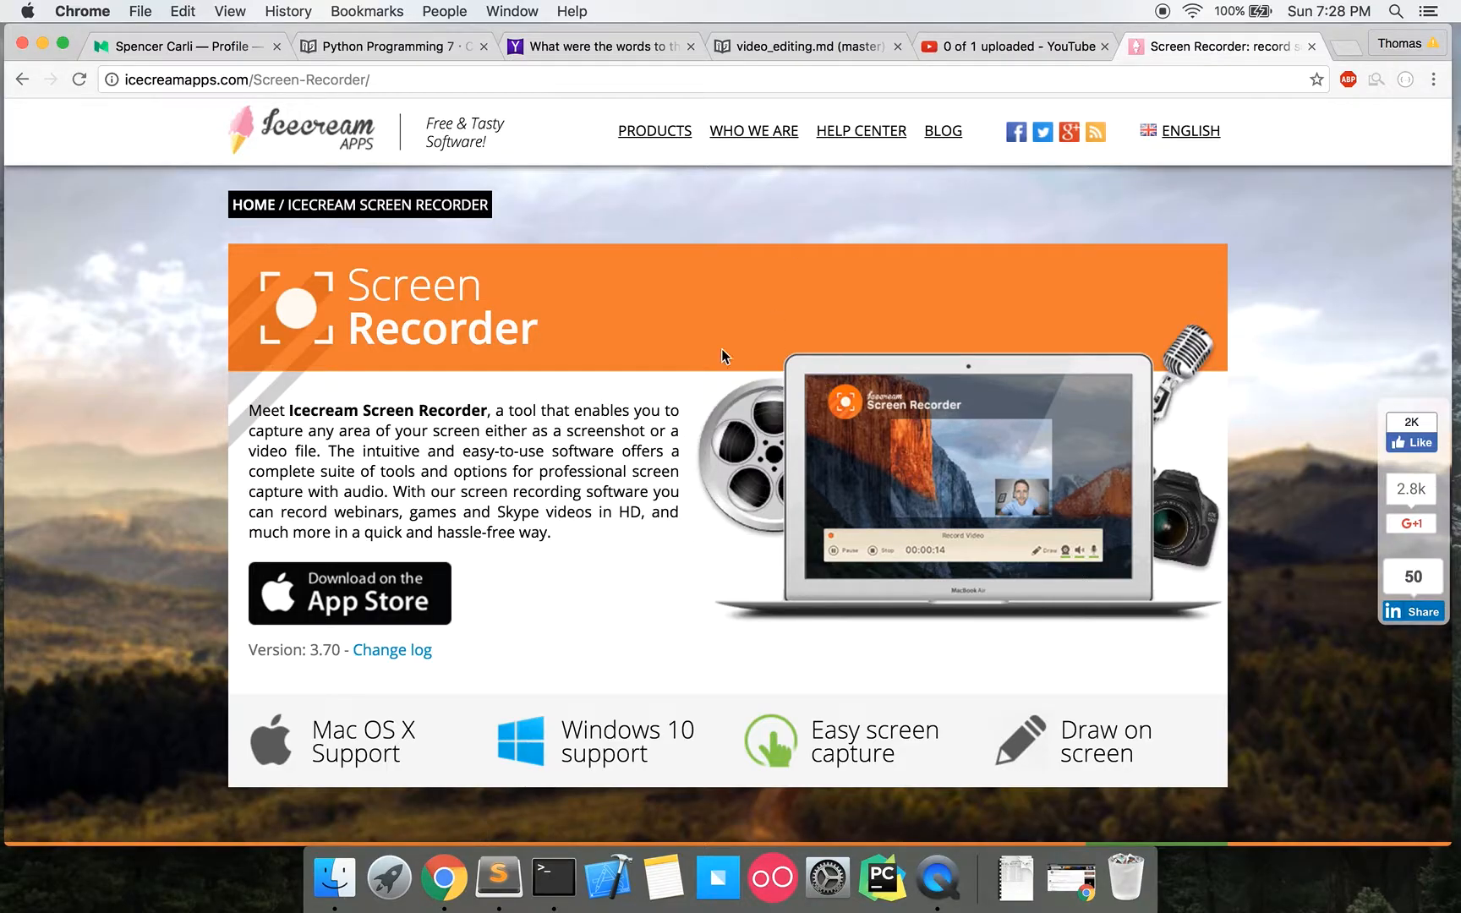
{"action": "mouse_move", "coordinate": [440, 453]}
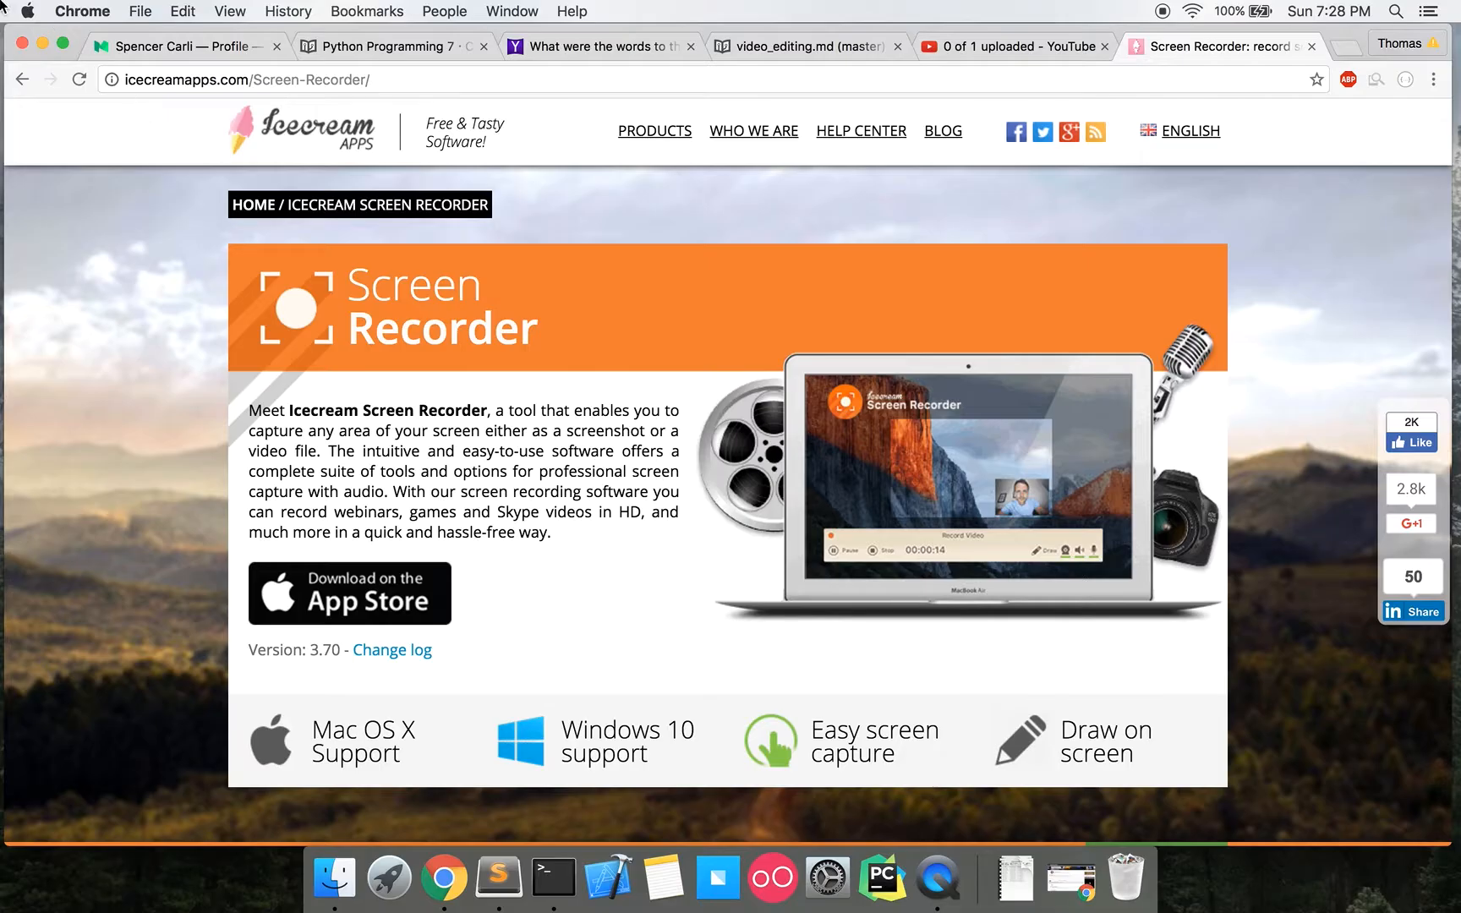
{"action": "mouse_move", "coordinate": [925, 260]}
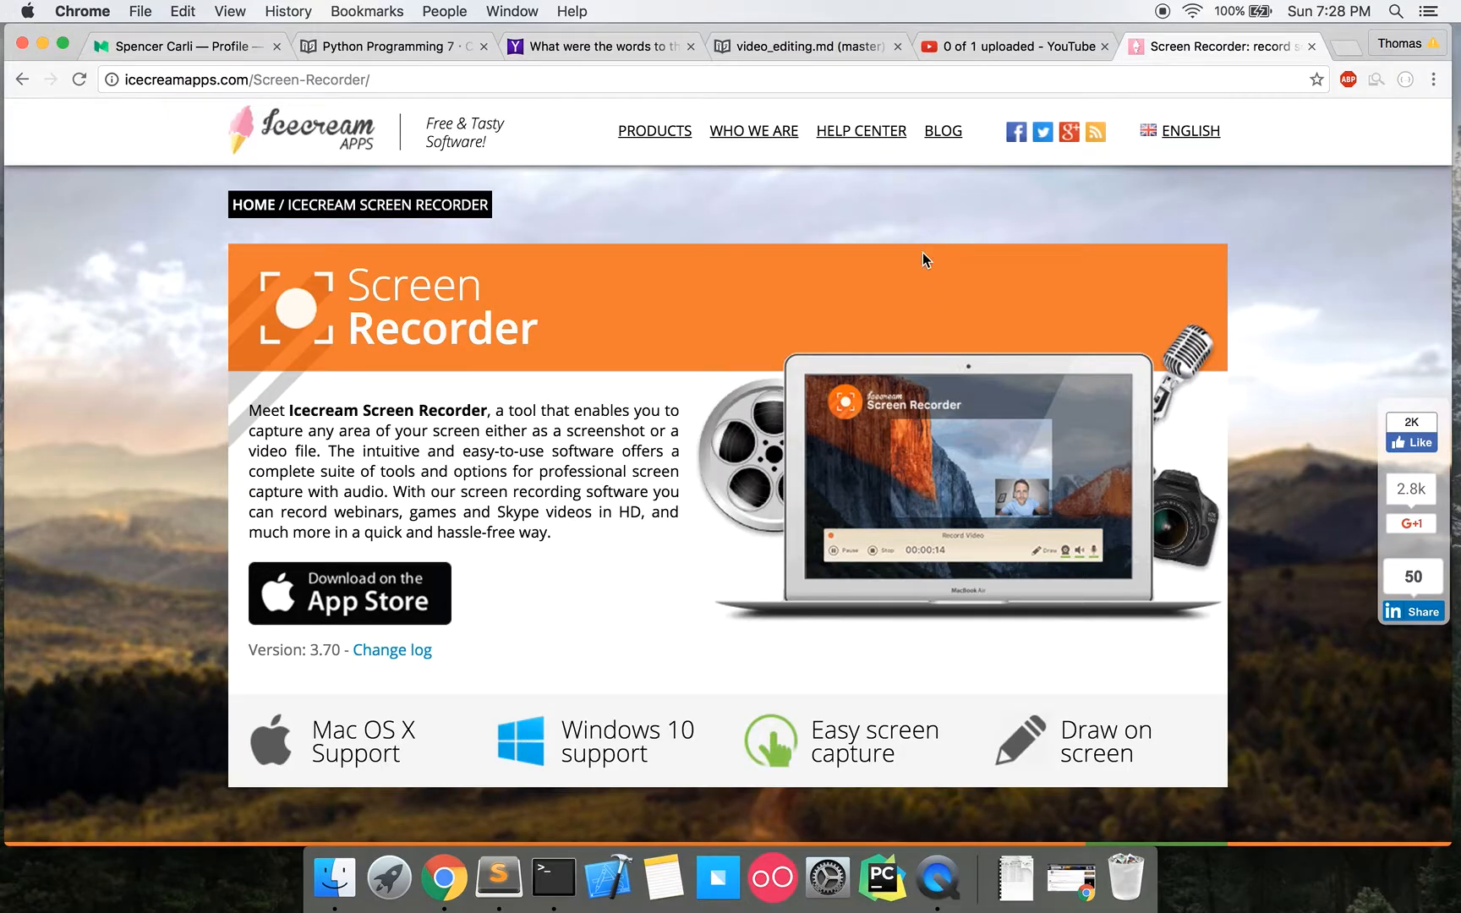
{"action": "mouse_move", "coordinate": [417, 341]}
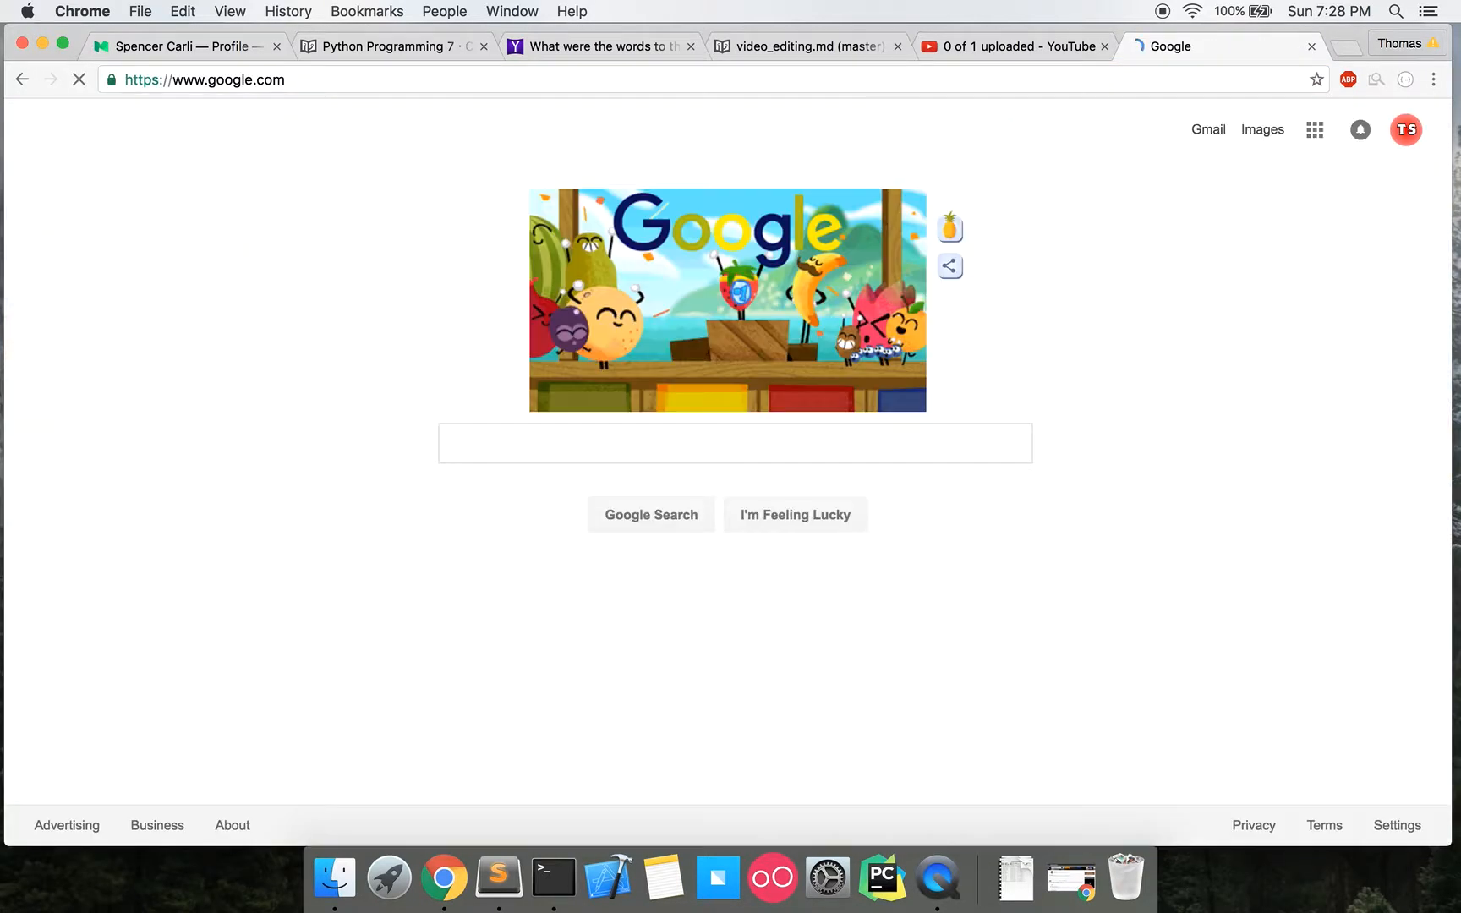
{"action": "type", "text": "scree"}
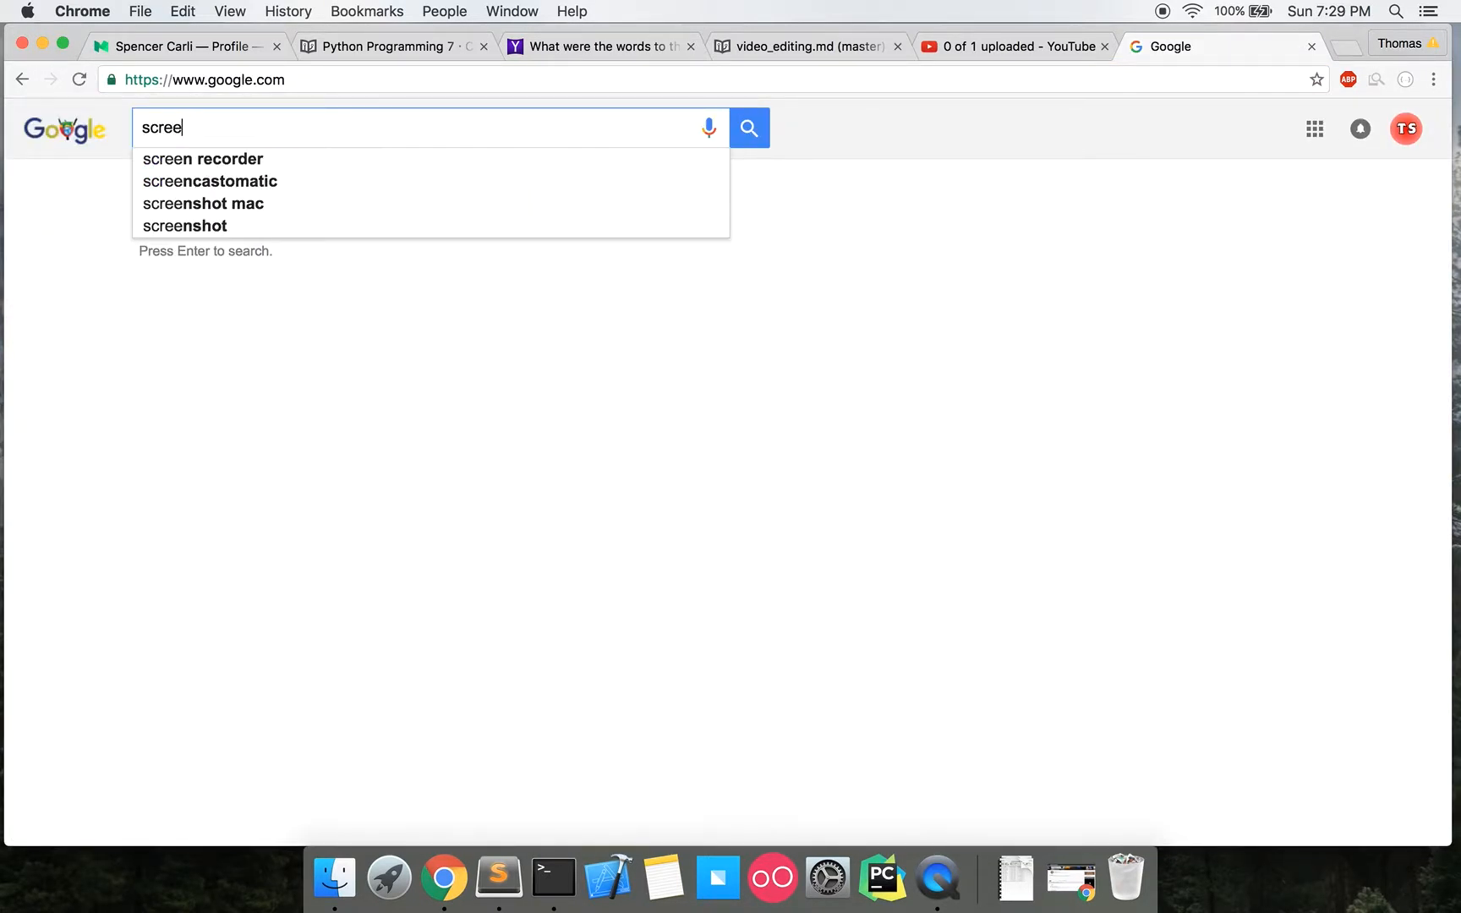
{"action": "type", "text": "screenomatic"}
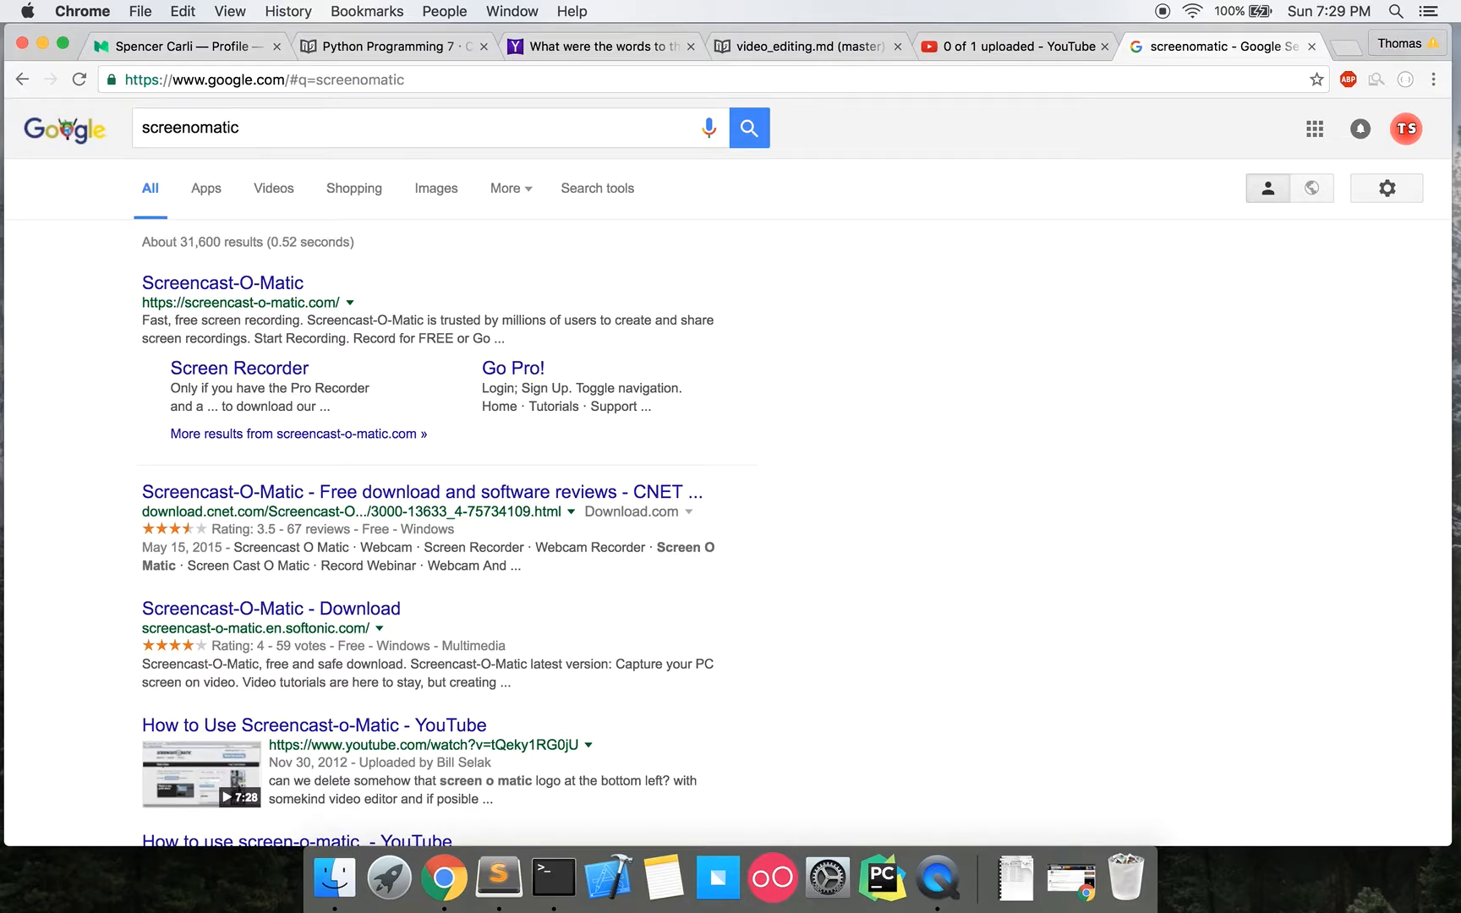
Open screencast-o-matic.com/home from the Screencast-O-Matic search result.
{"action": "left_click", "coordinate": [223, 284]}
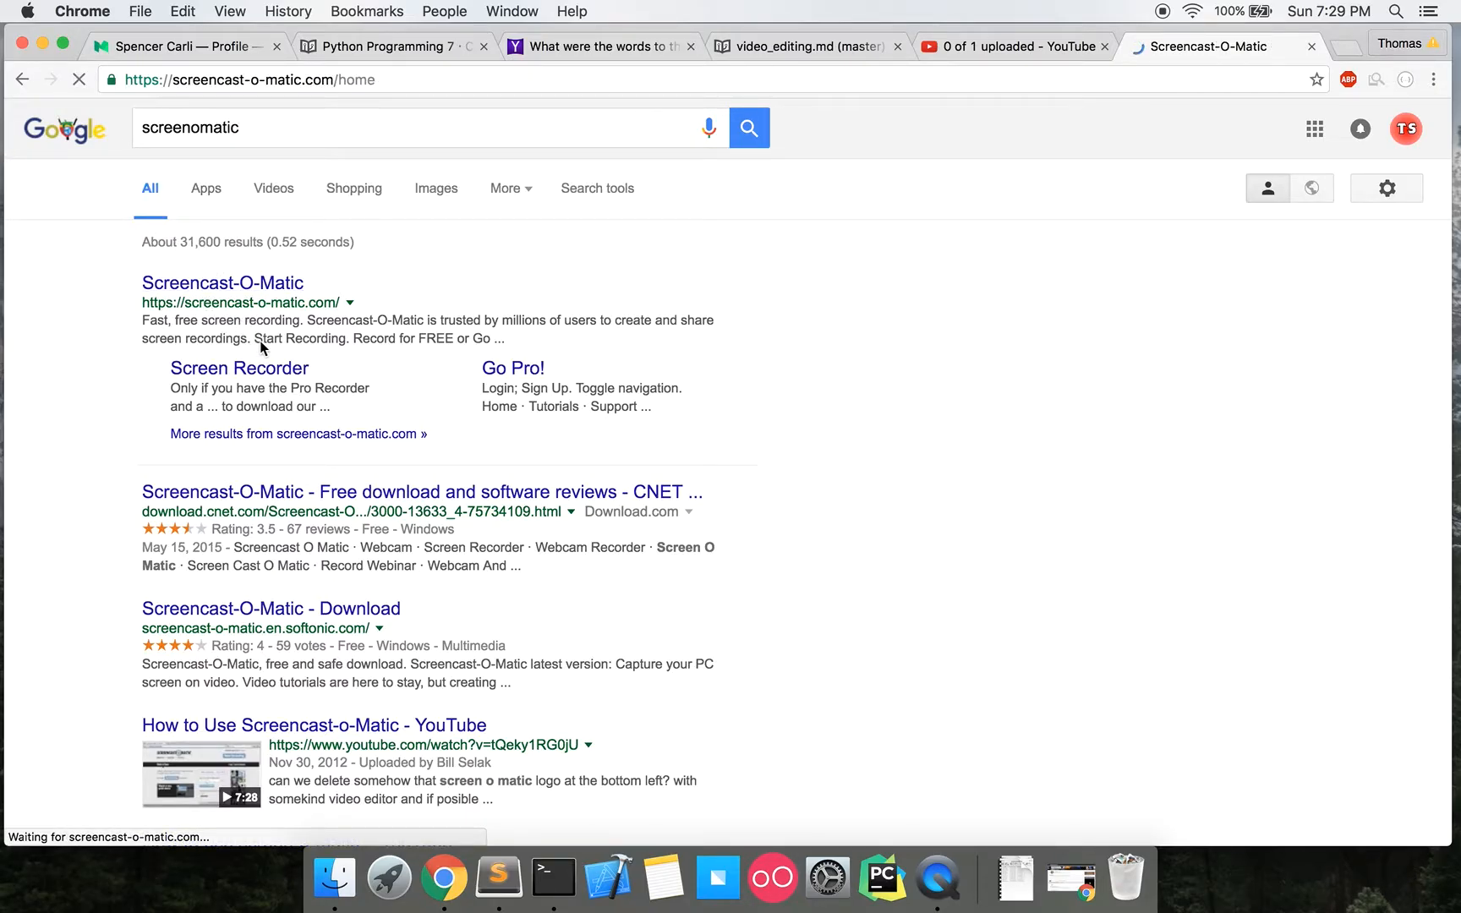
{"action": "left_click", "coordinate": [223, 283]}
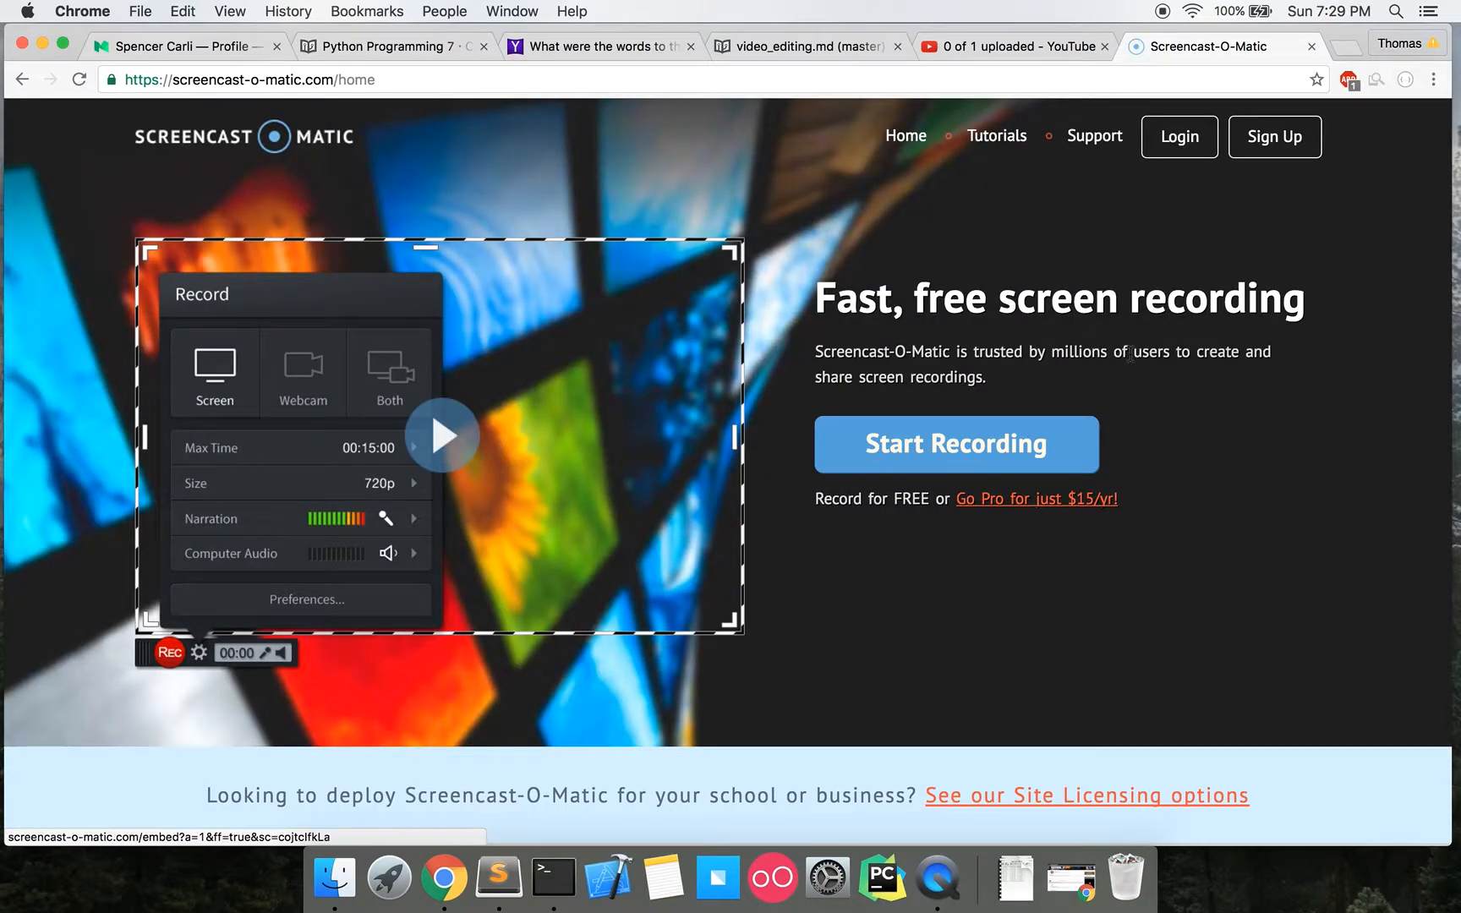
{"action": "mouse_move", "coordinate": [1102, 470]}
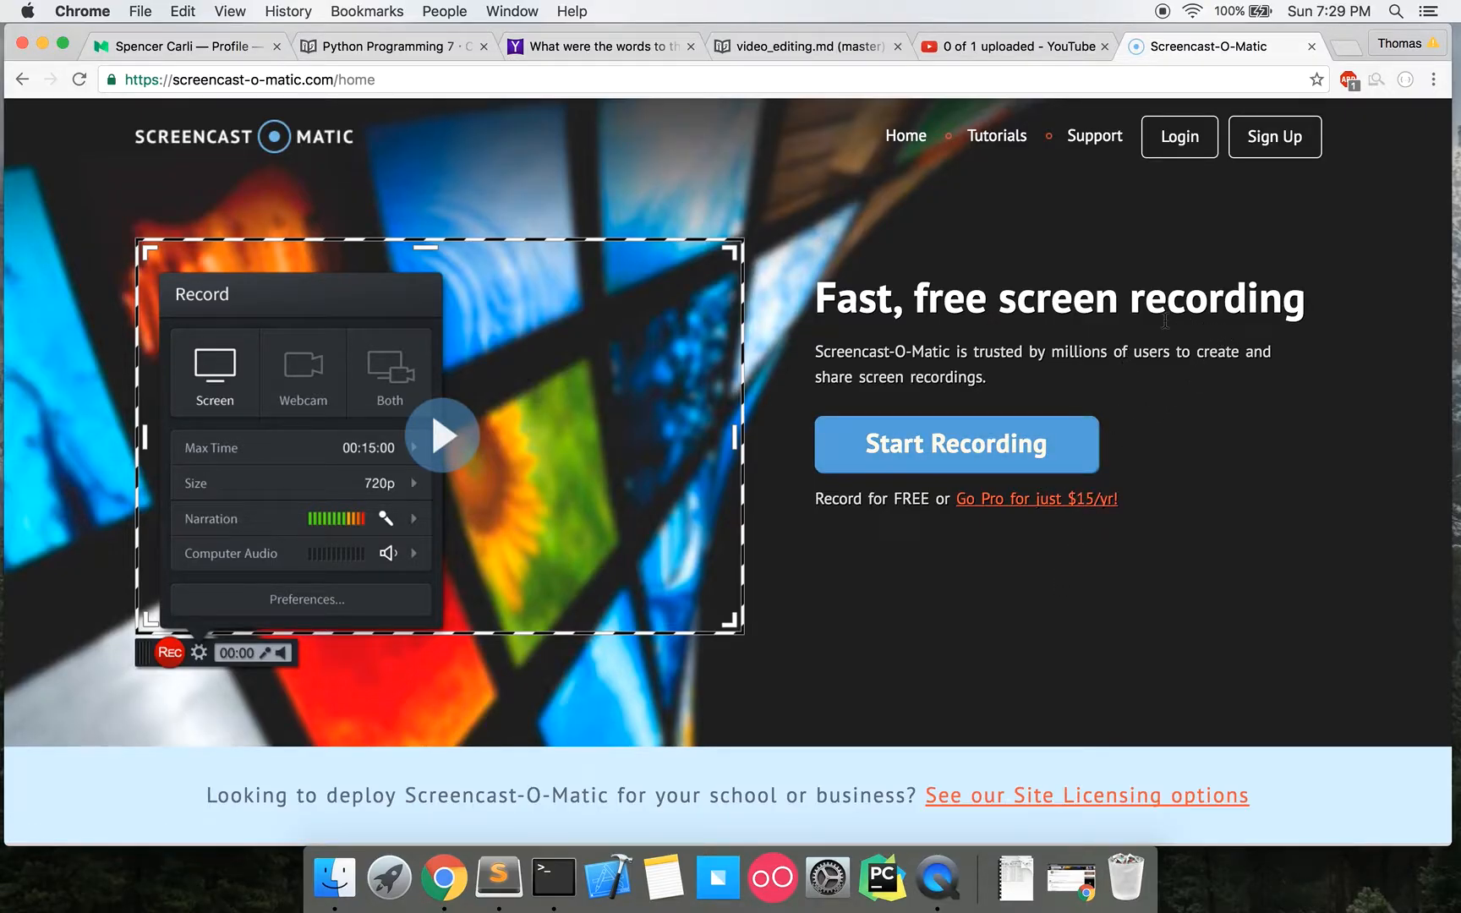
{"action": "mouse_move", "coordinate": [838, 343]}
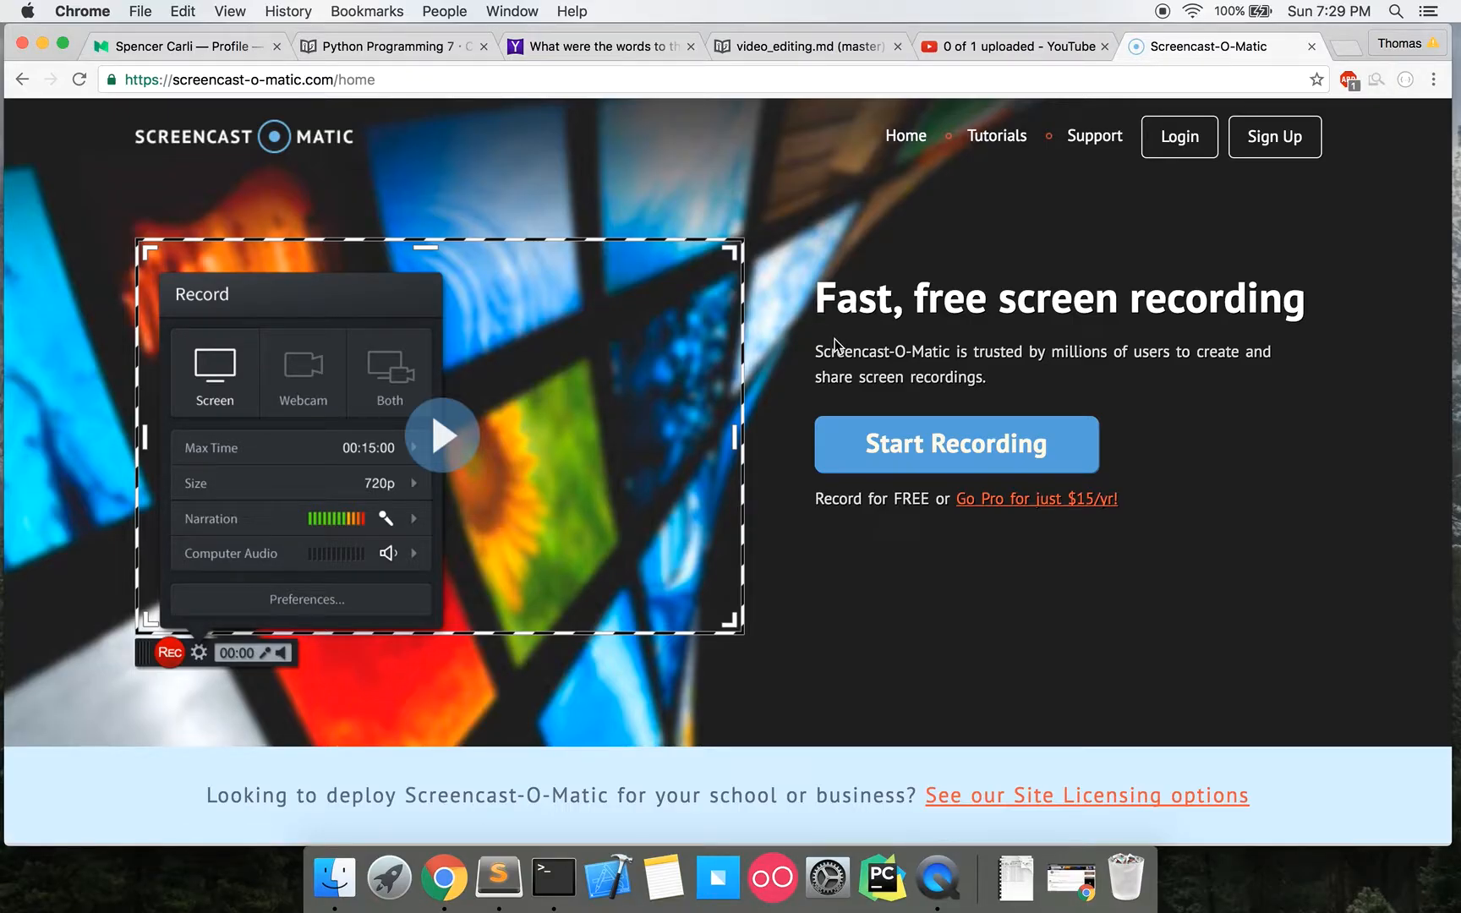
{"action": "mouse_move", "coordinate": [1030, 200]}
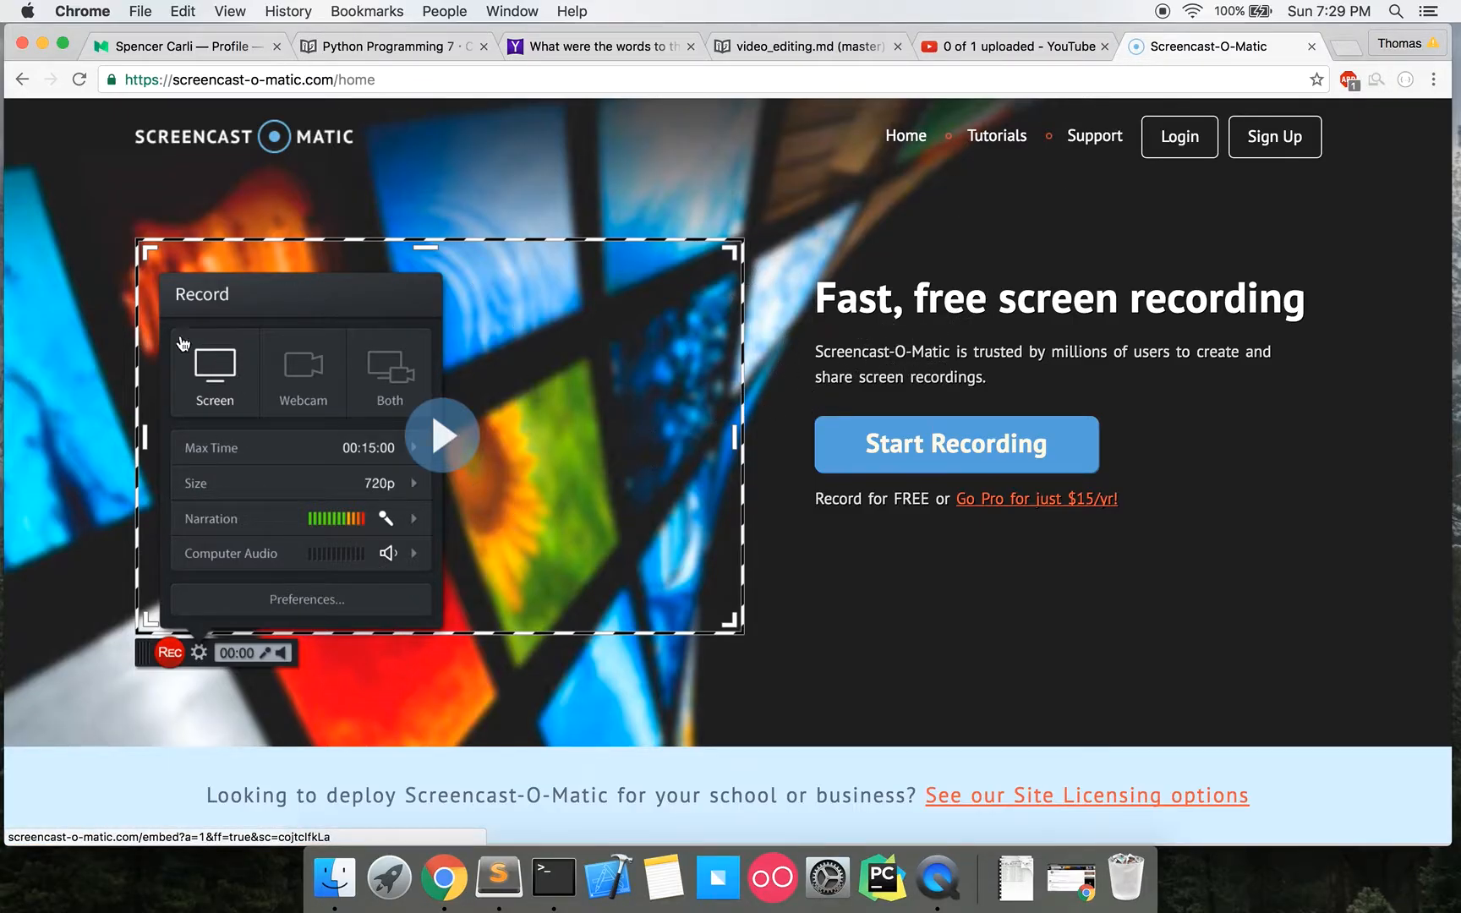
{"action": "mouse_move", "coordinate": [93, 169]}
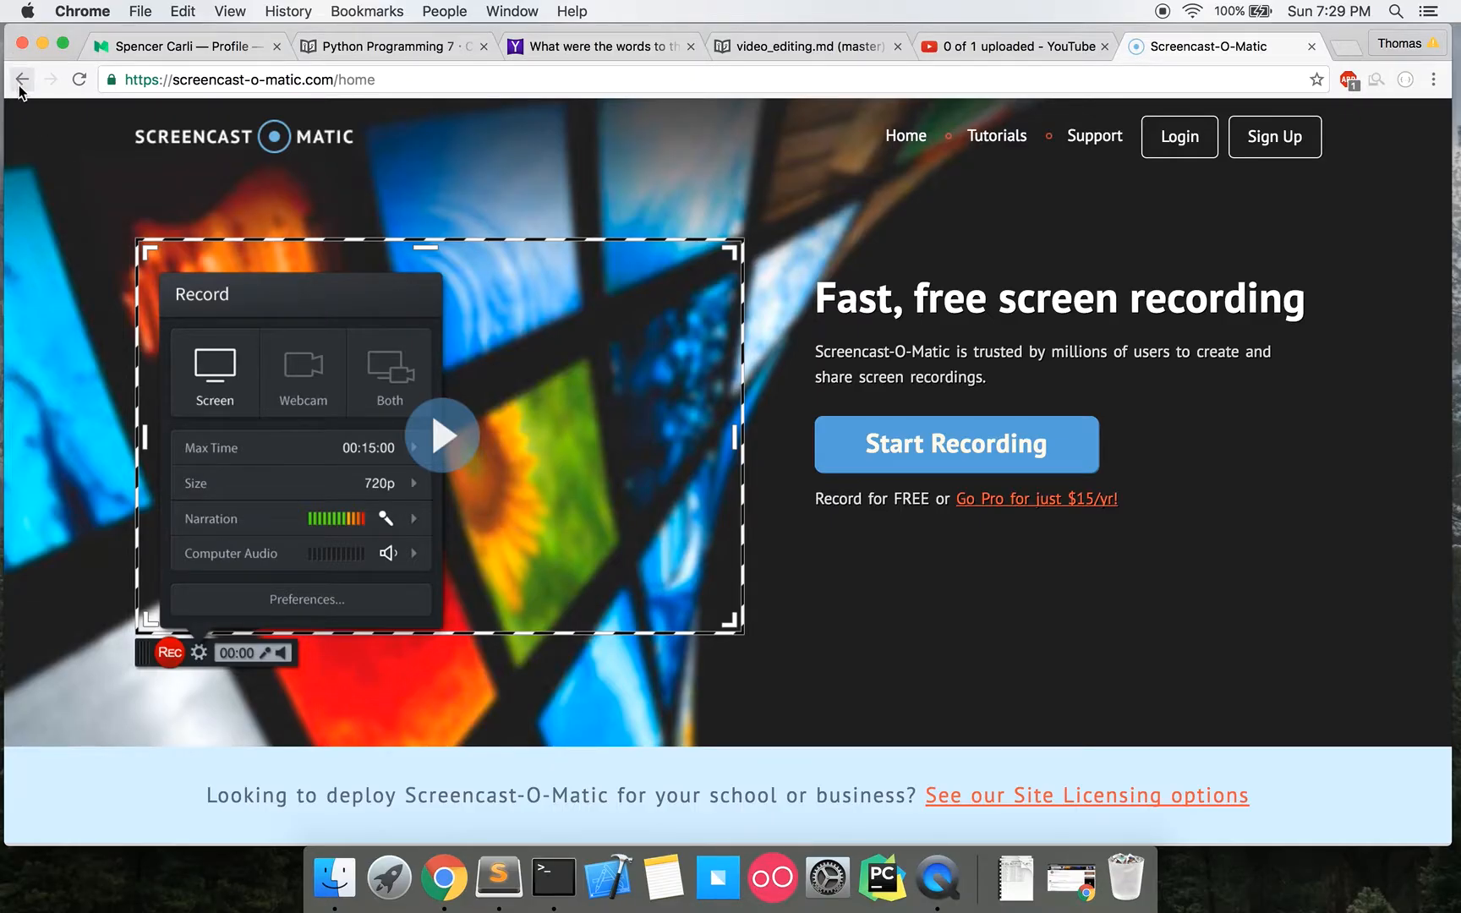
Go back from Screencast-O-Matic and load google.com's empty homepage.
{"action": "left_click", "coordinate": [24, 77]}
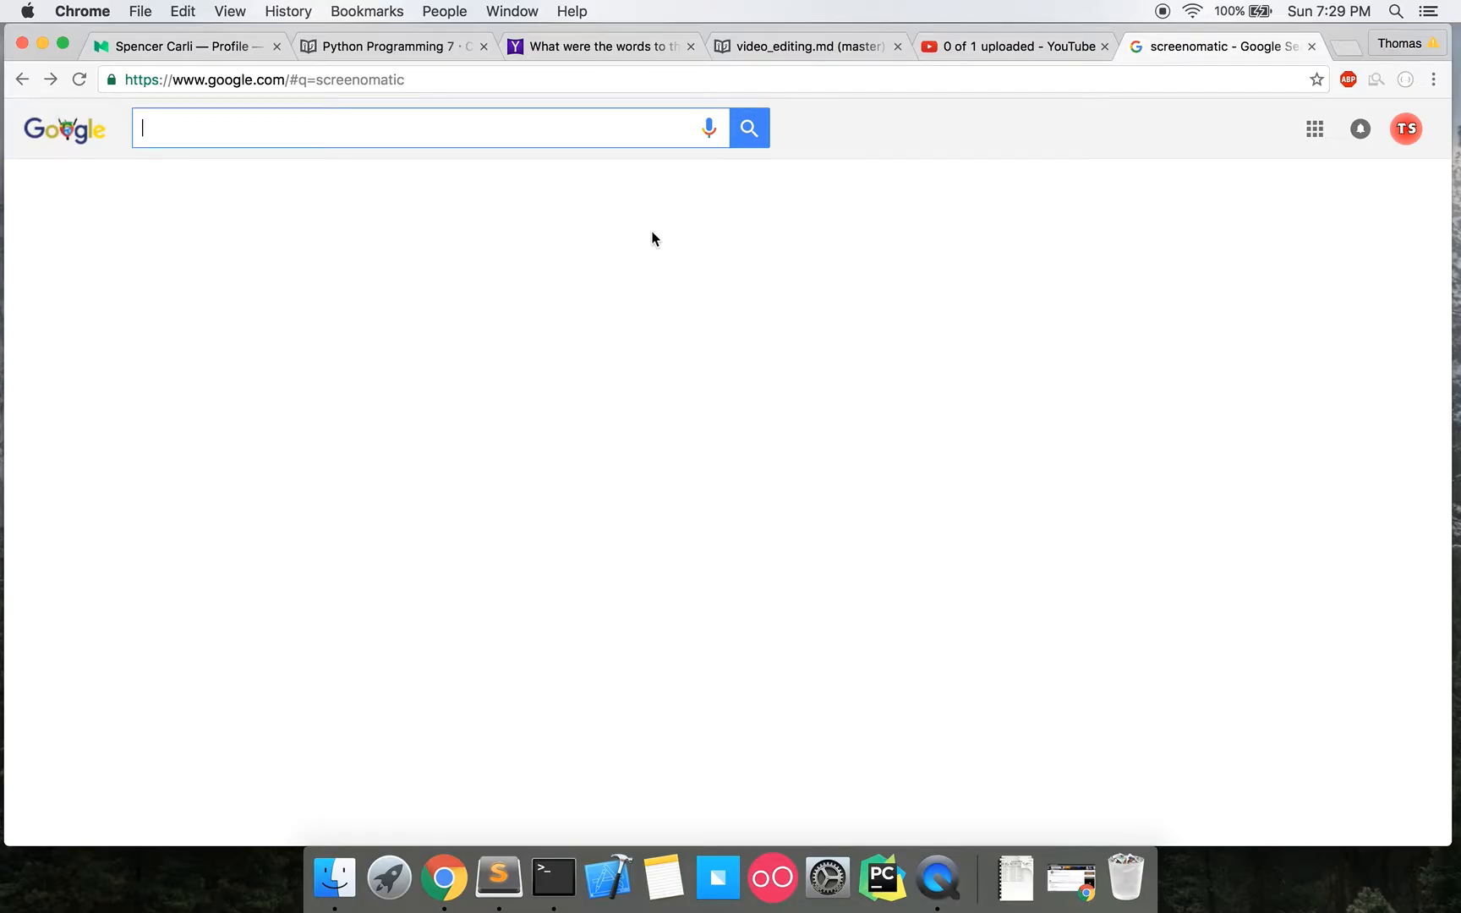
{"action": "type", "text": "go"}
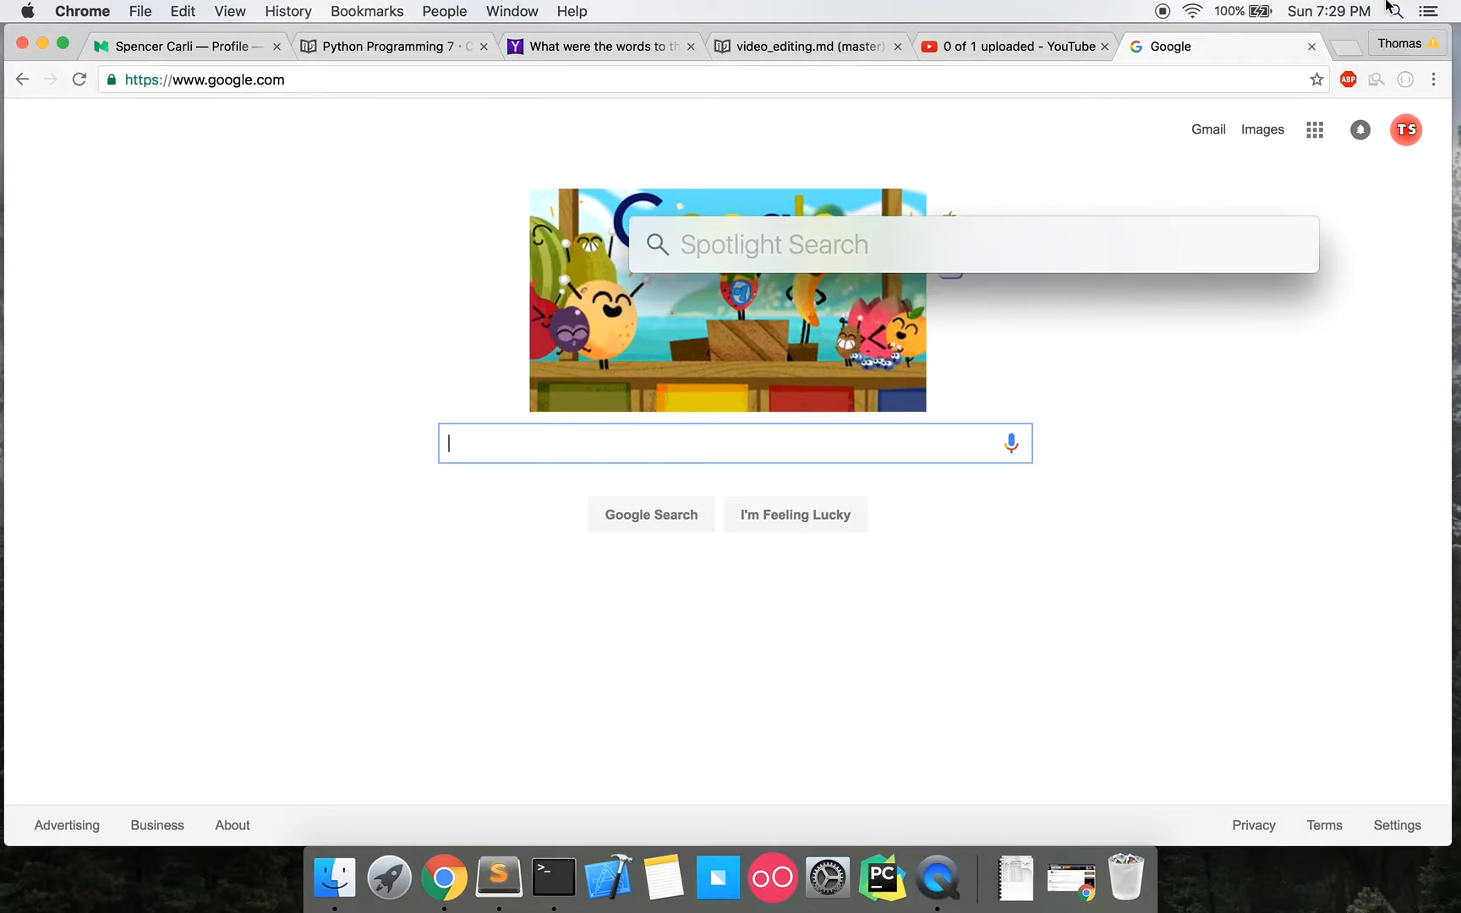
{"action": "mouse_move", "coordinate": [1129, 573]}
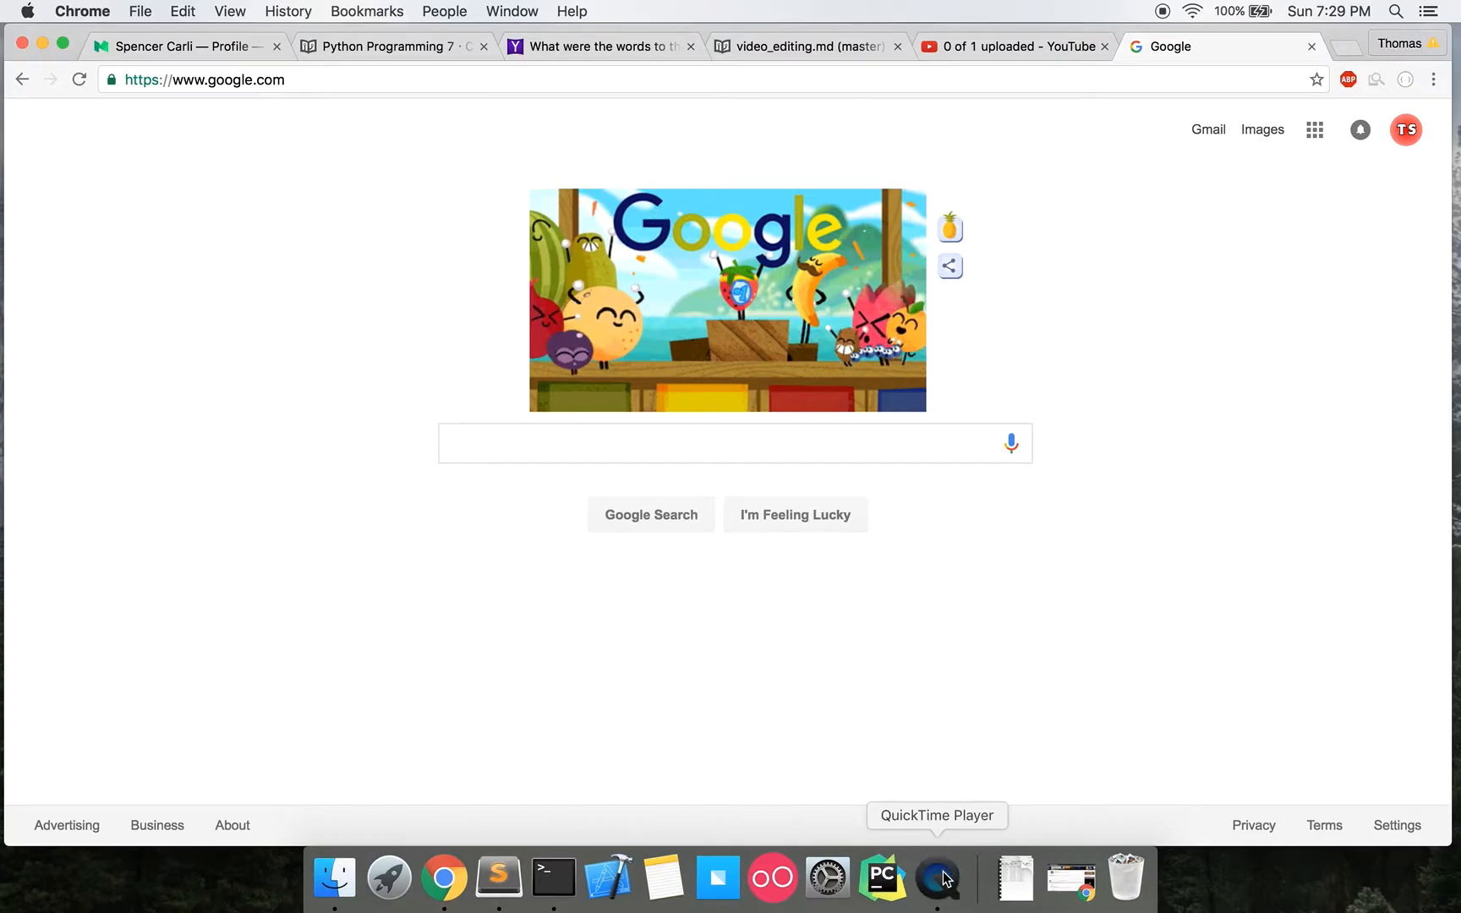
{"action": "left_click", "coordinate": [937, 879]}
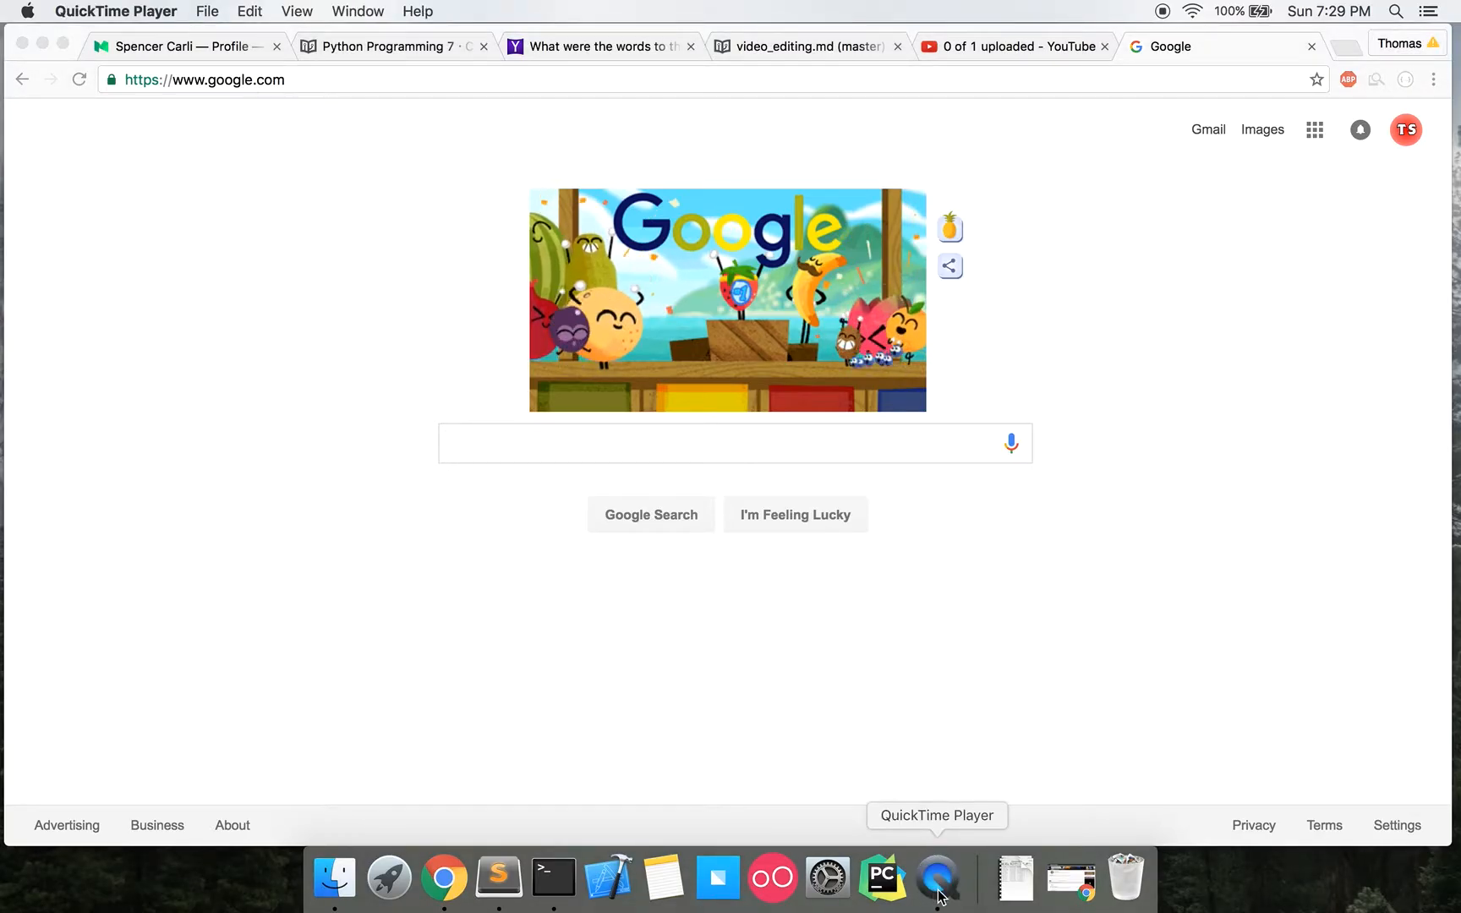
{"action": "right_click", "coordinate": [935, 878]}
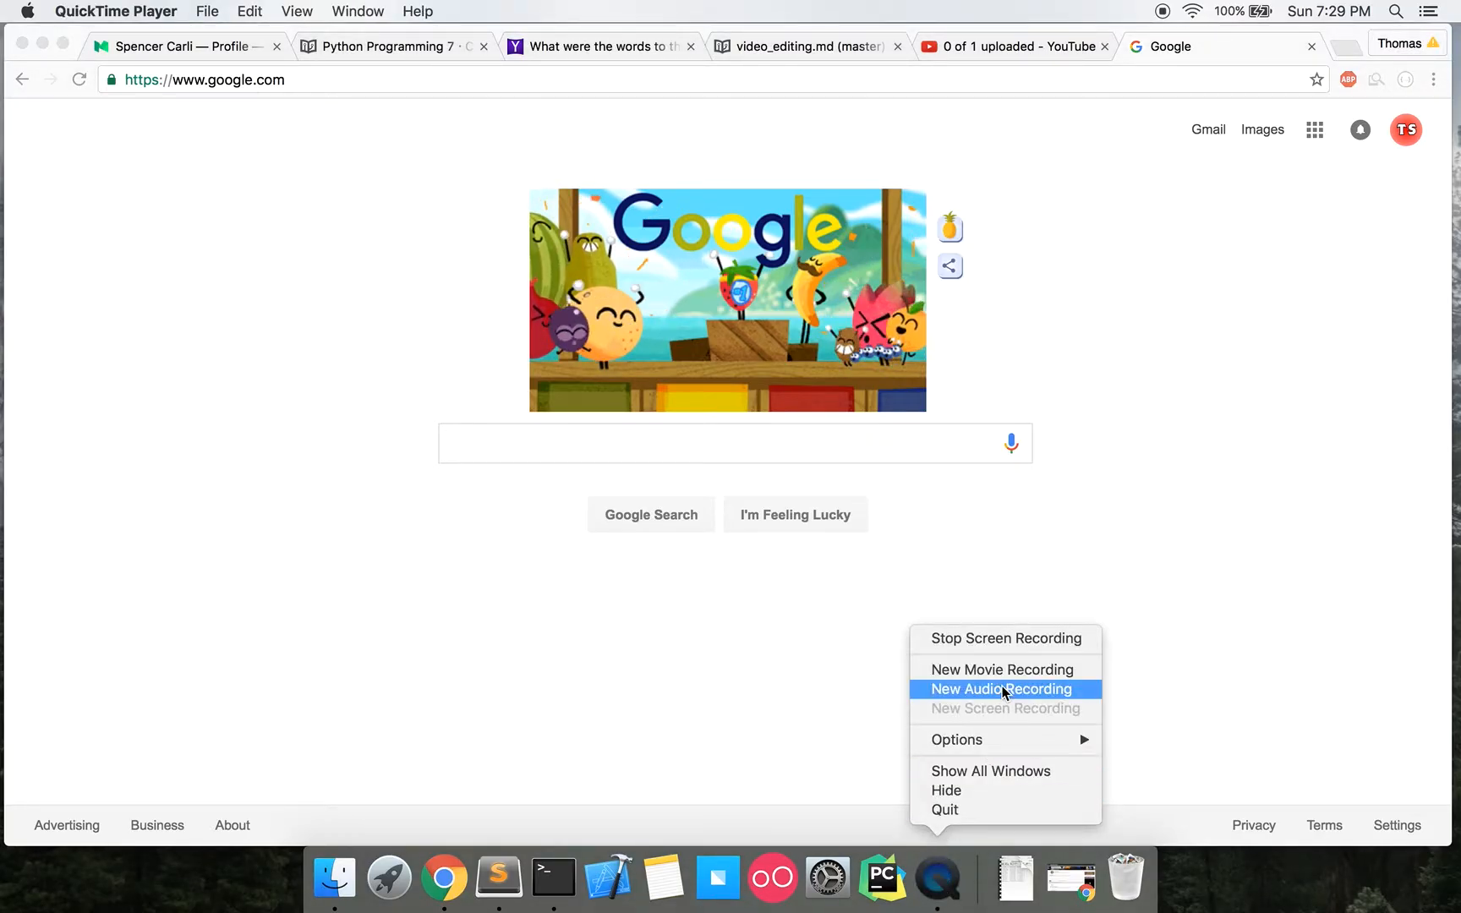
{"action": "mouse_move", "coordinate": [991, 715]}
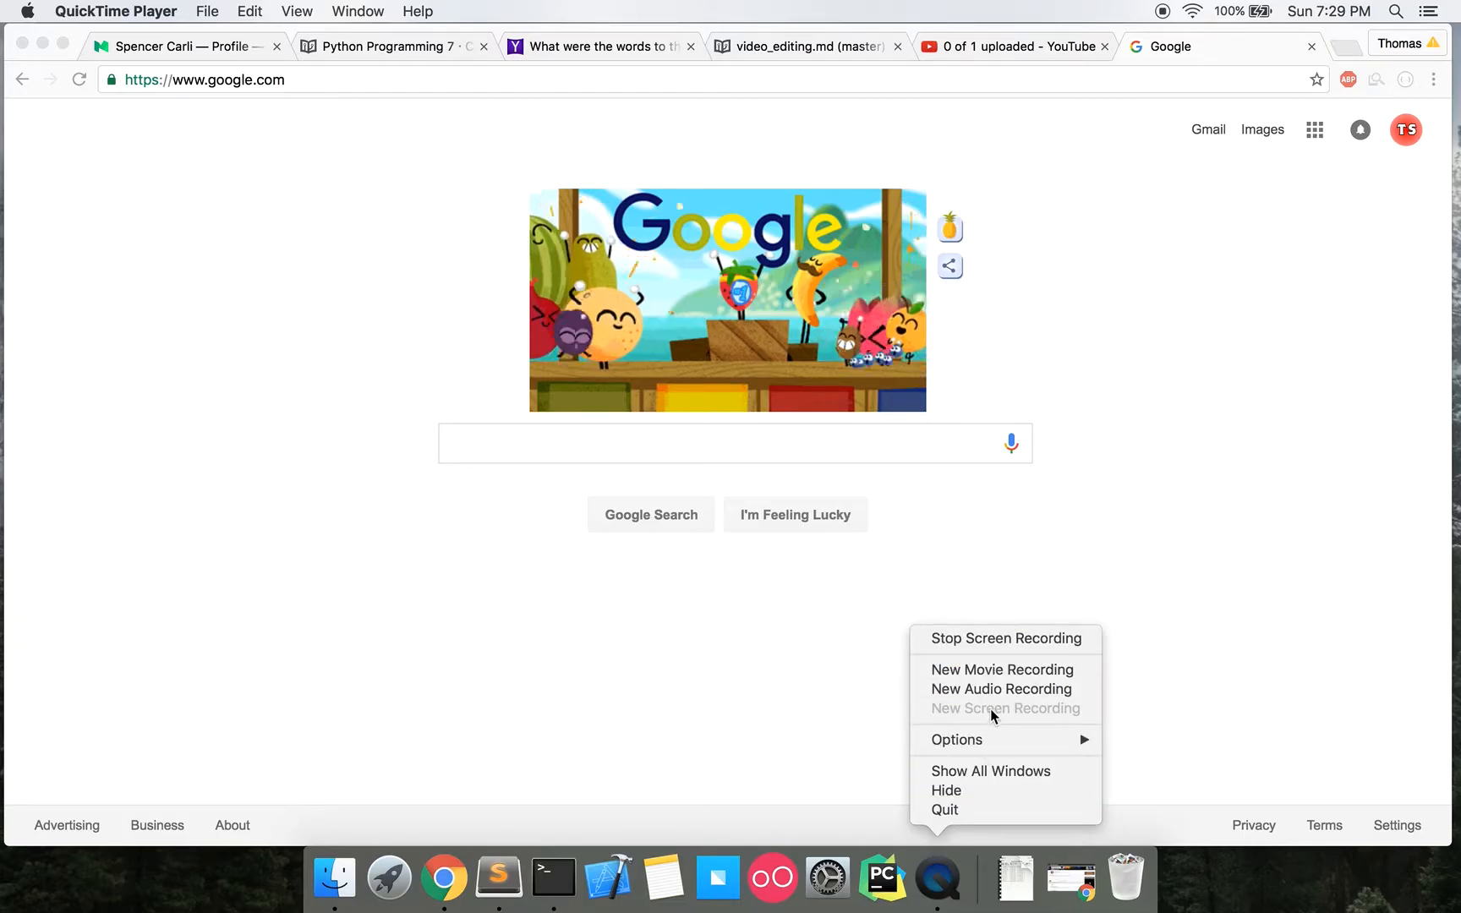
{"action": "mouse_move", "coordinate": [273, 264]}
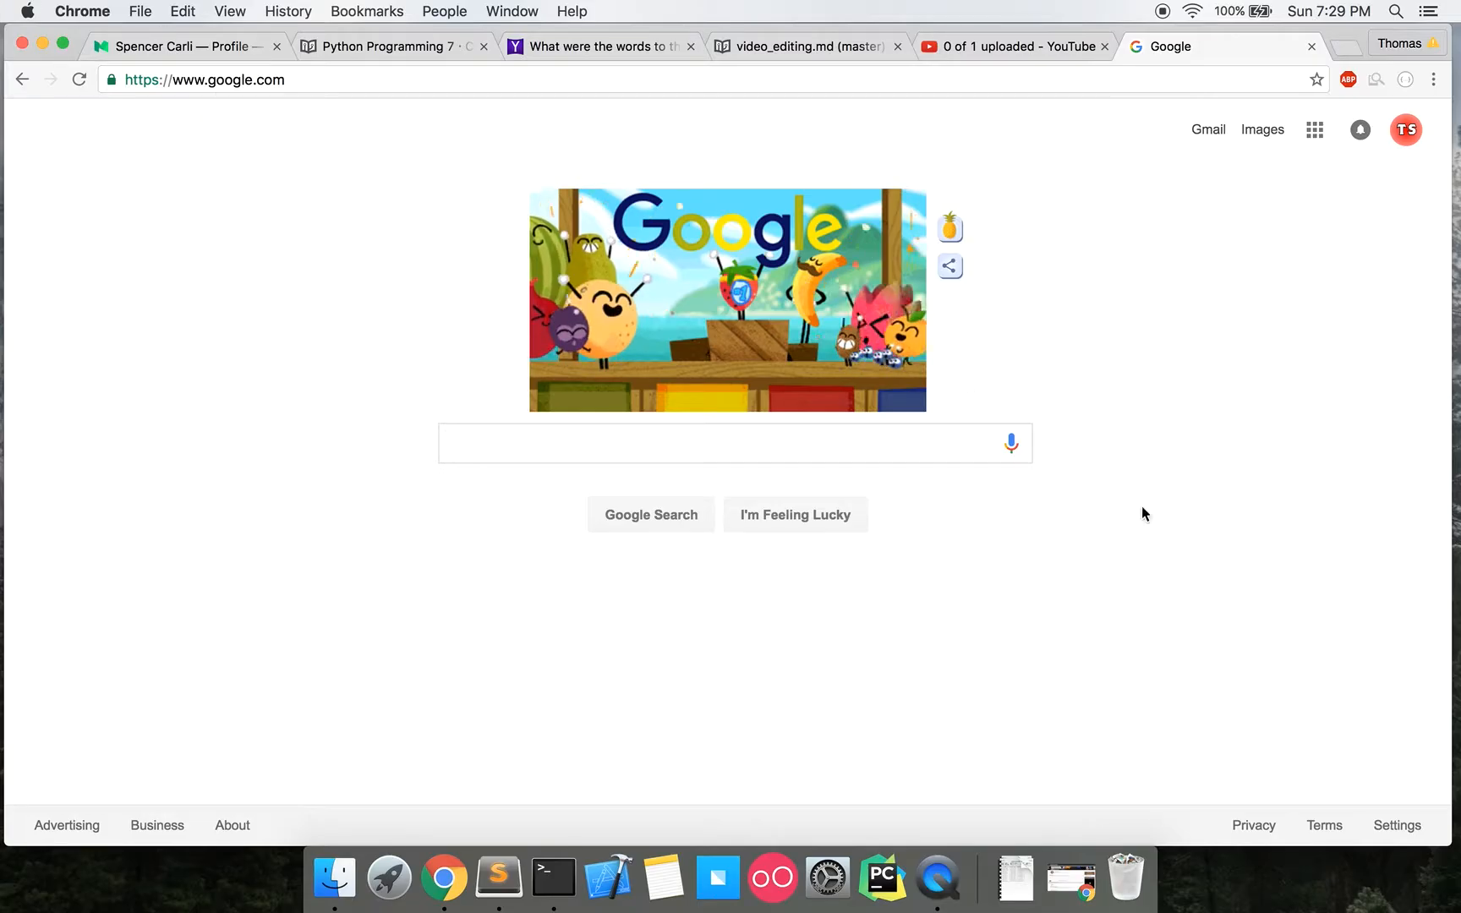
{"action": "mouse_move", "coordinate": [805, 237]}
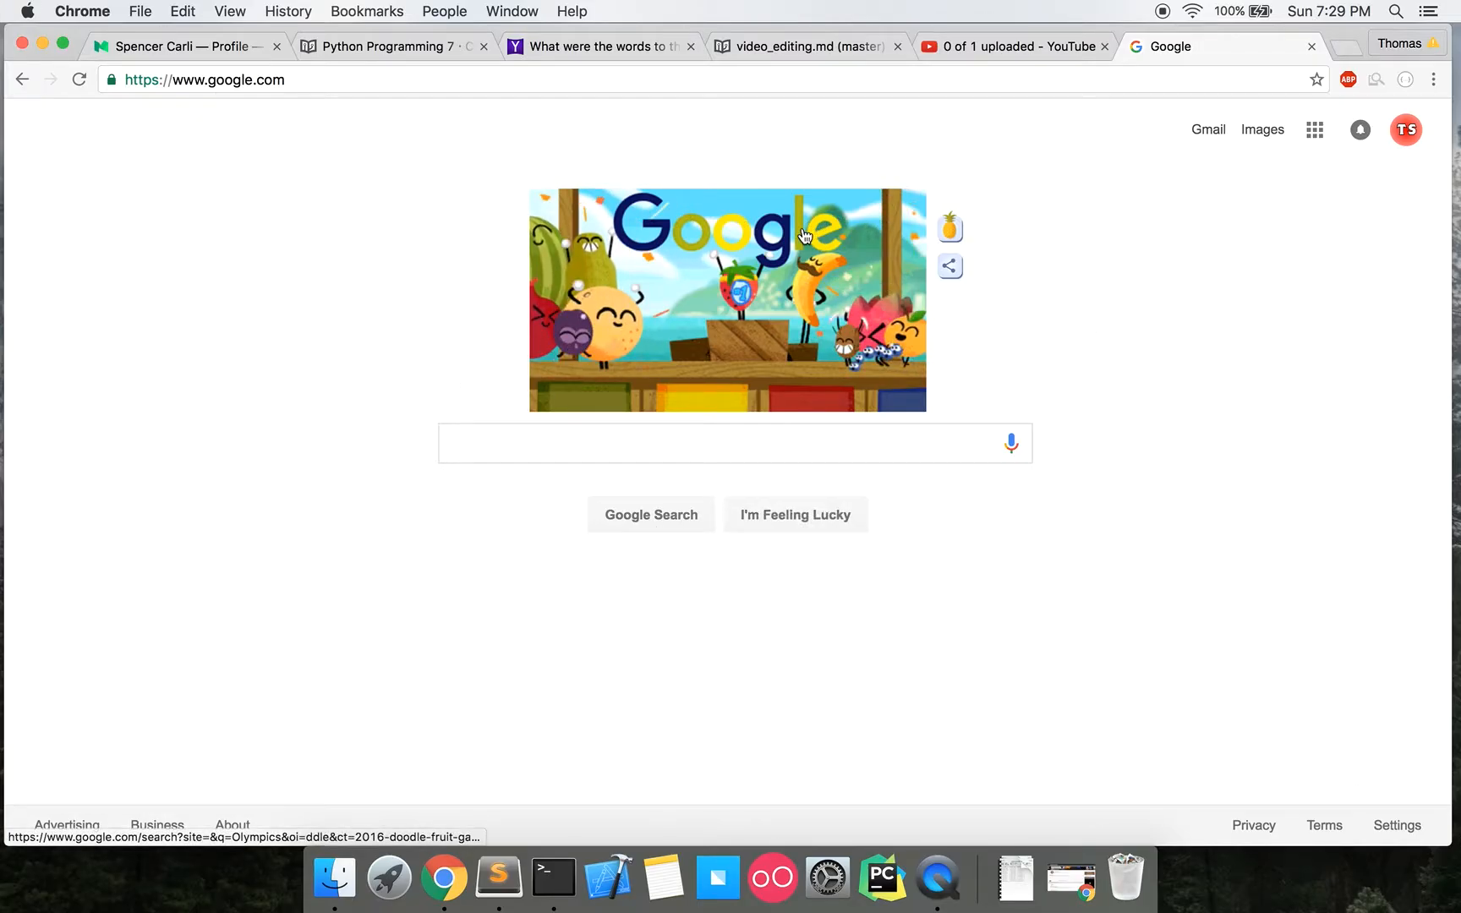